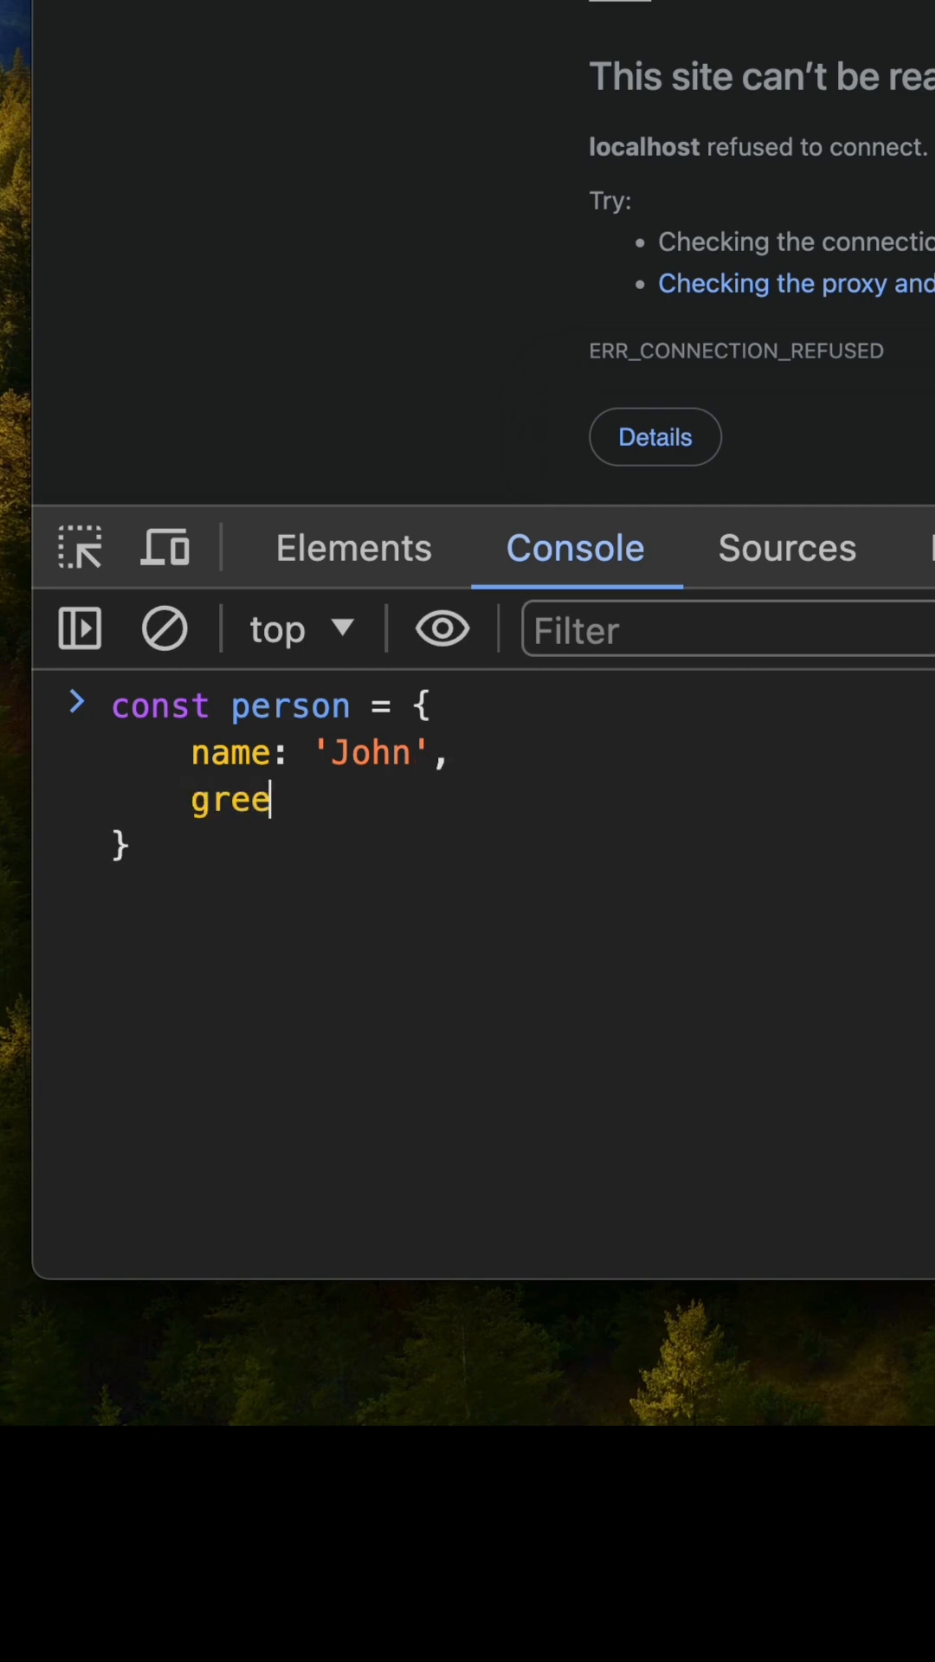
pyautogui.write('t(favoriteColor) {')
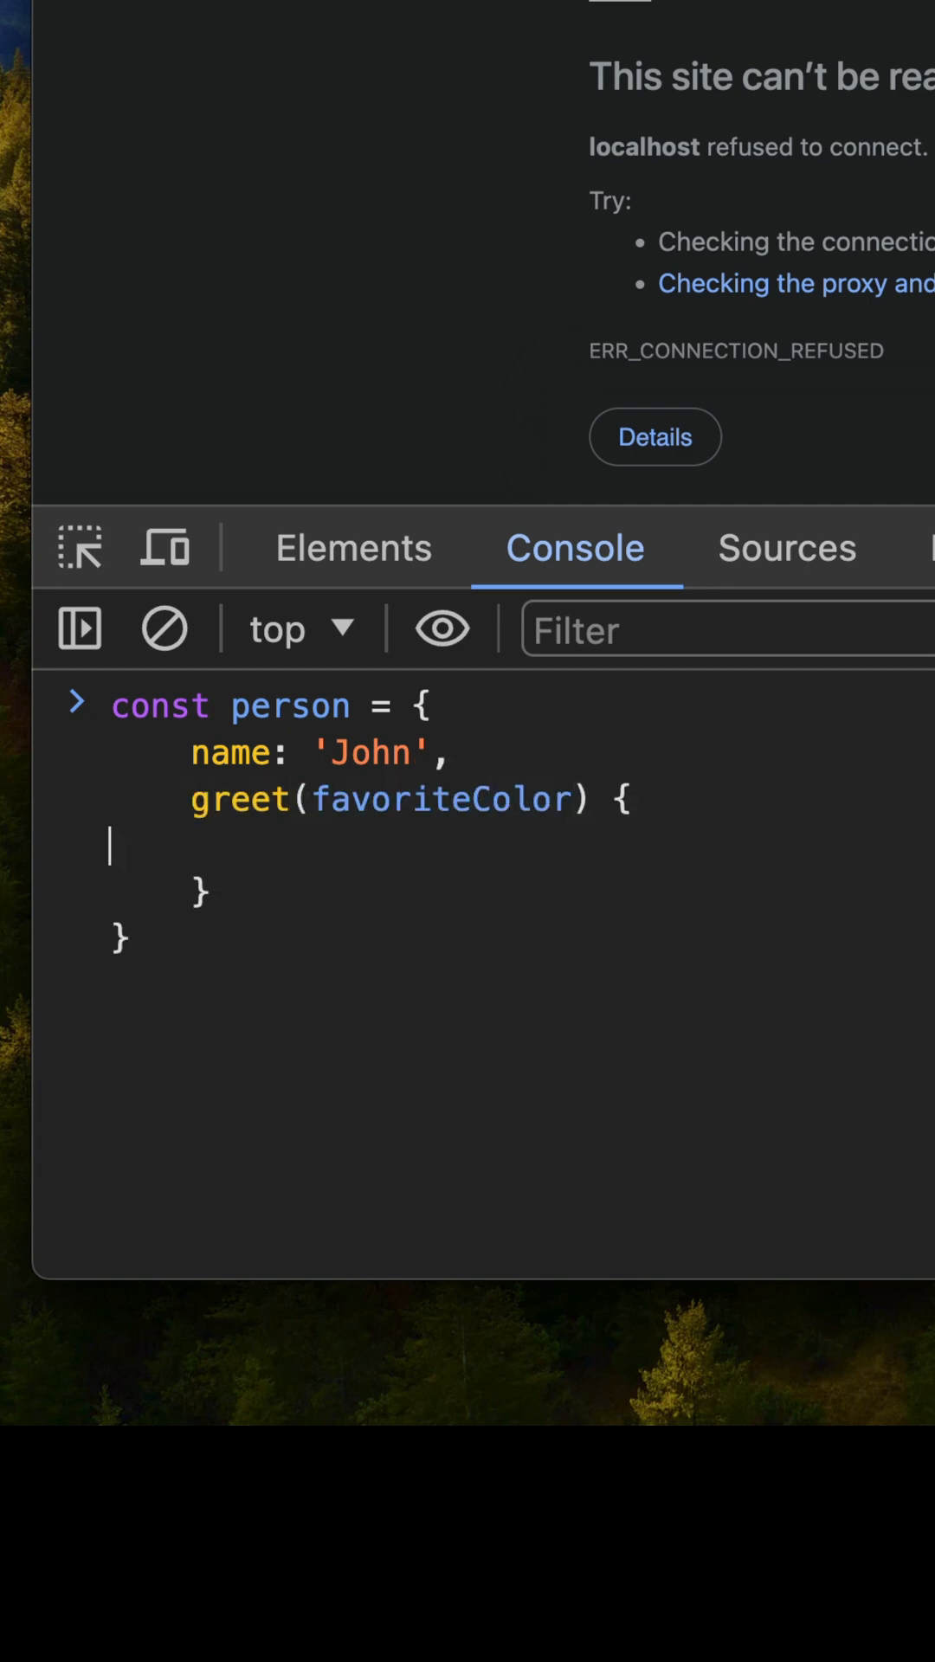
pyautogui.write('console')
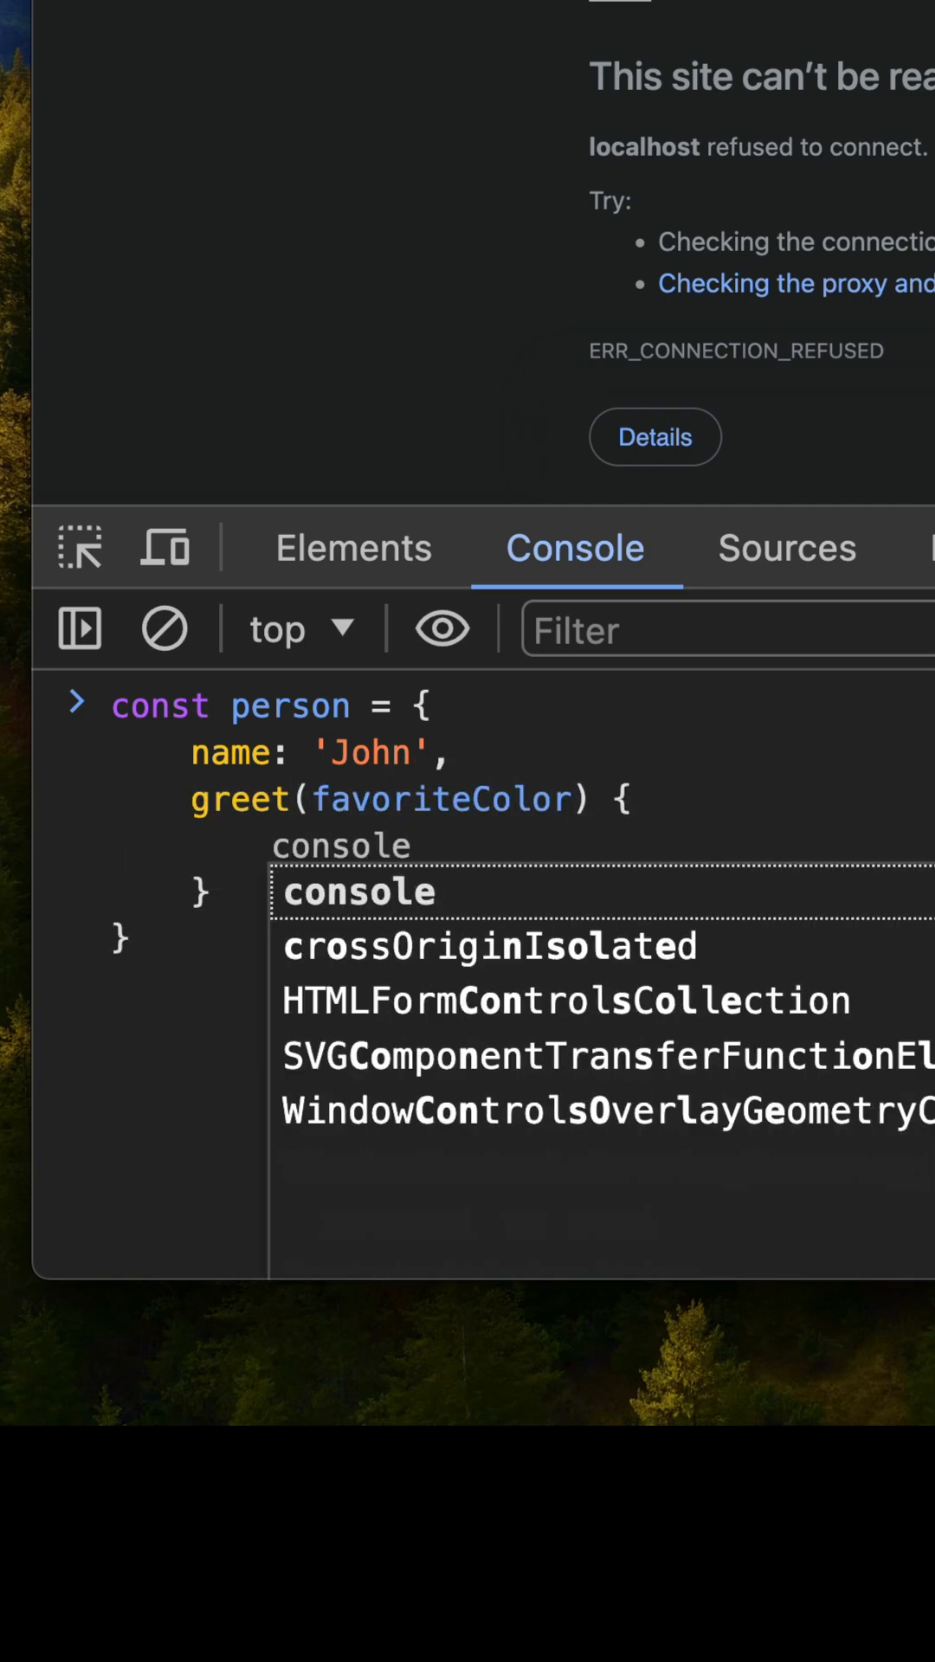
pyautogui.write("person.greet('red")
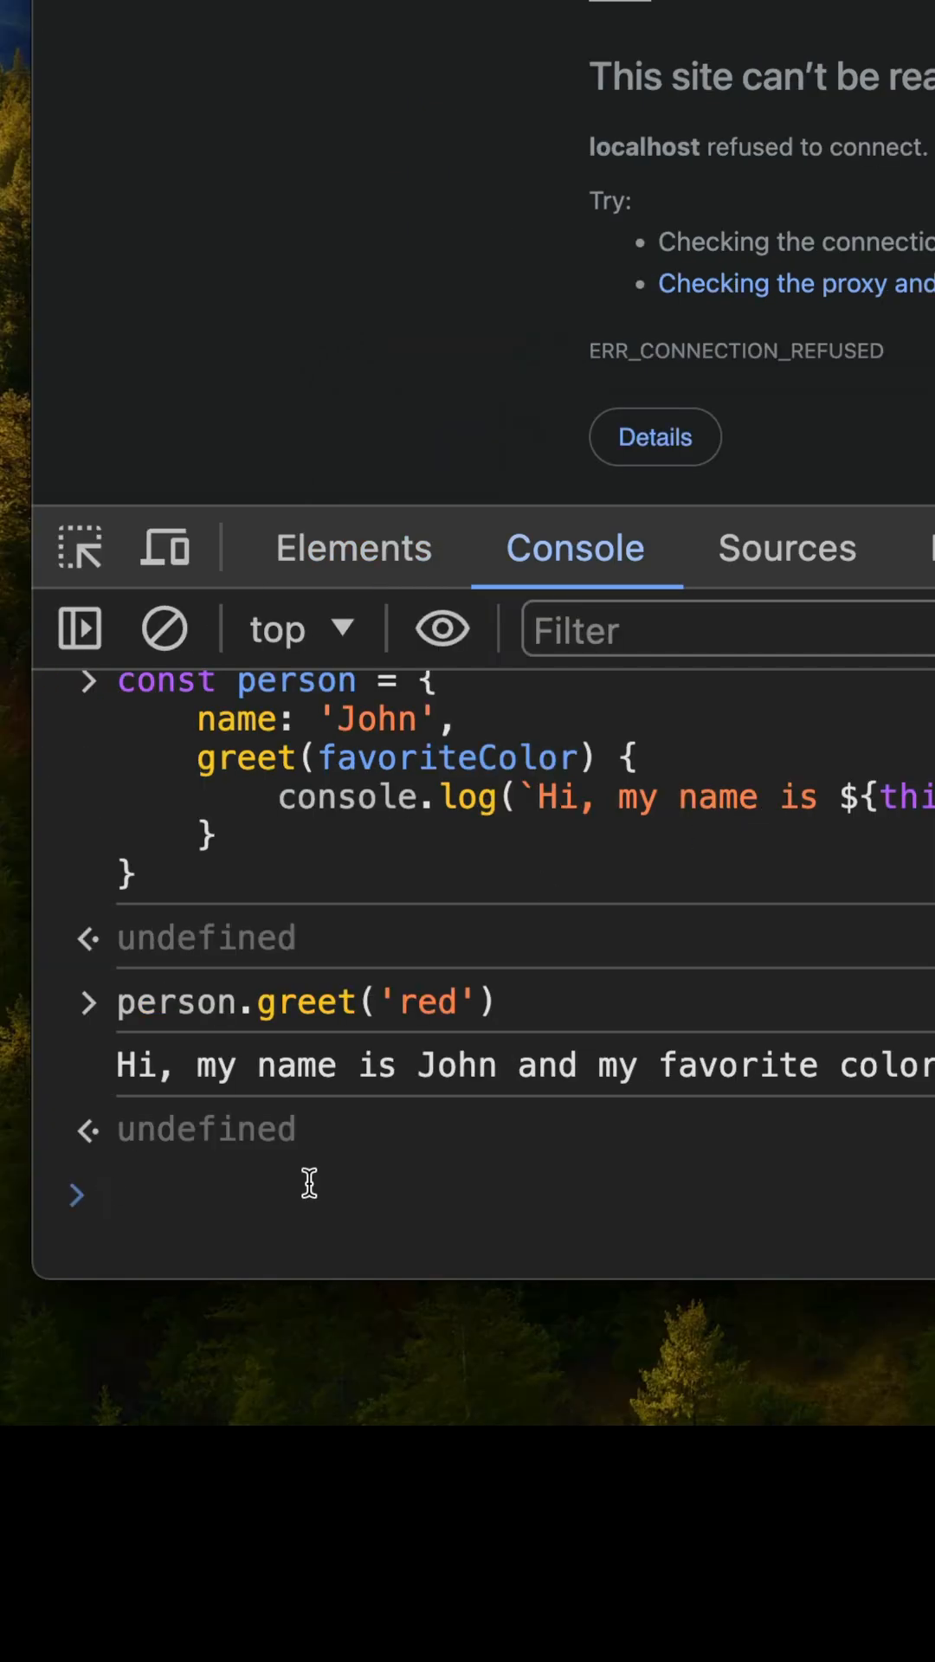
pyautogui.moveTo(298, 1087)
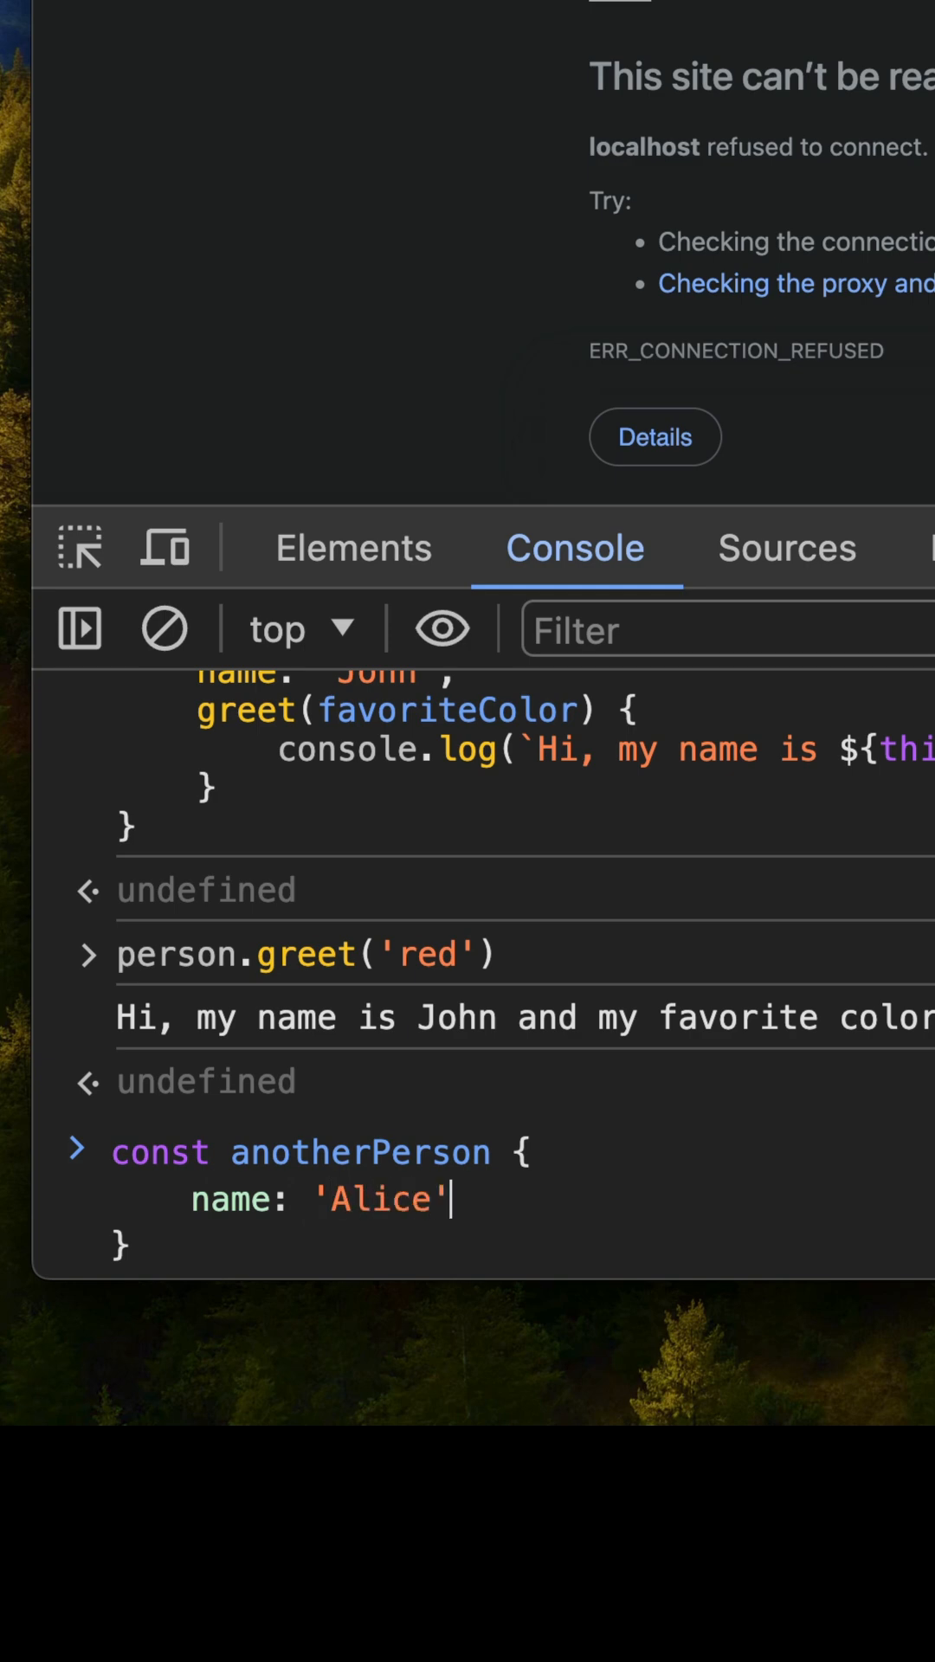
pyautogui.write('person.greet.')
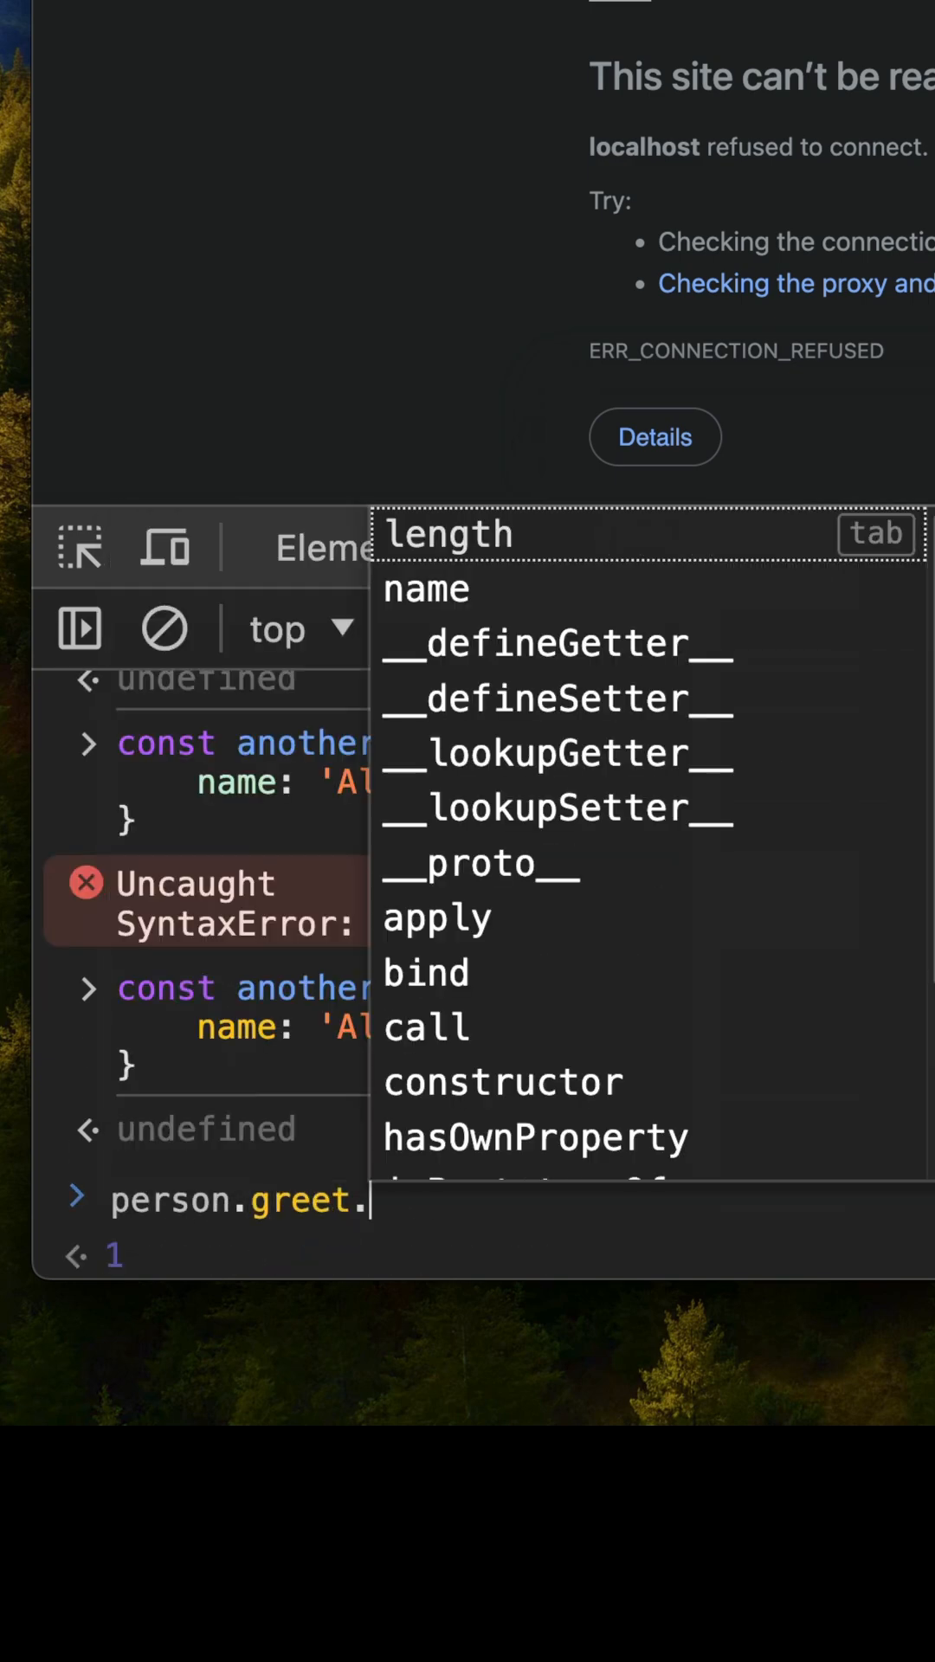
pyautogui.write('call(')
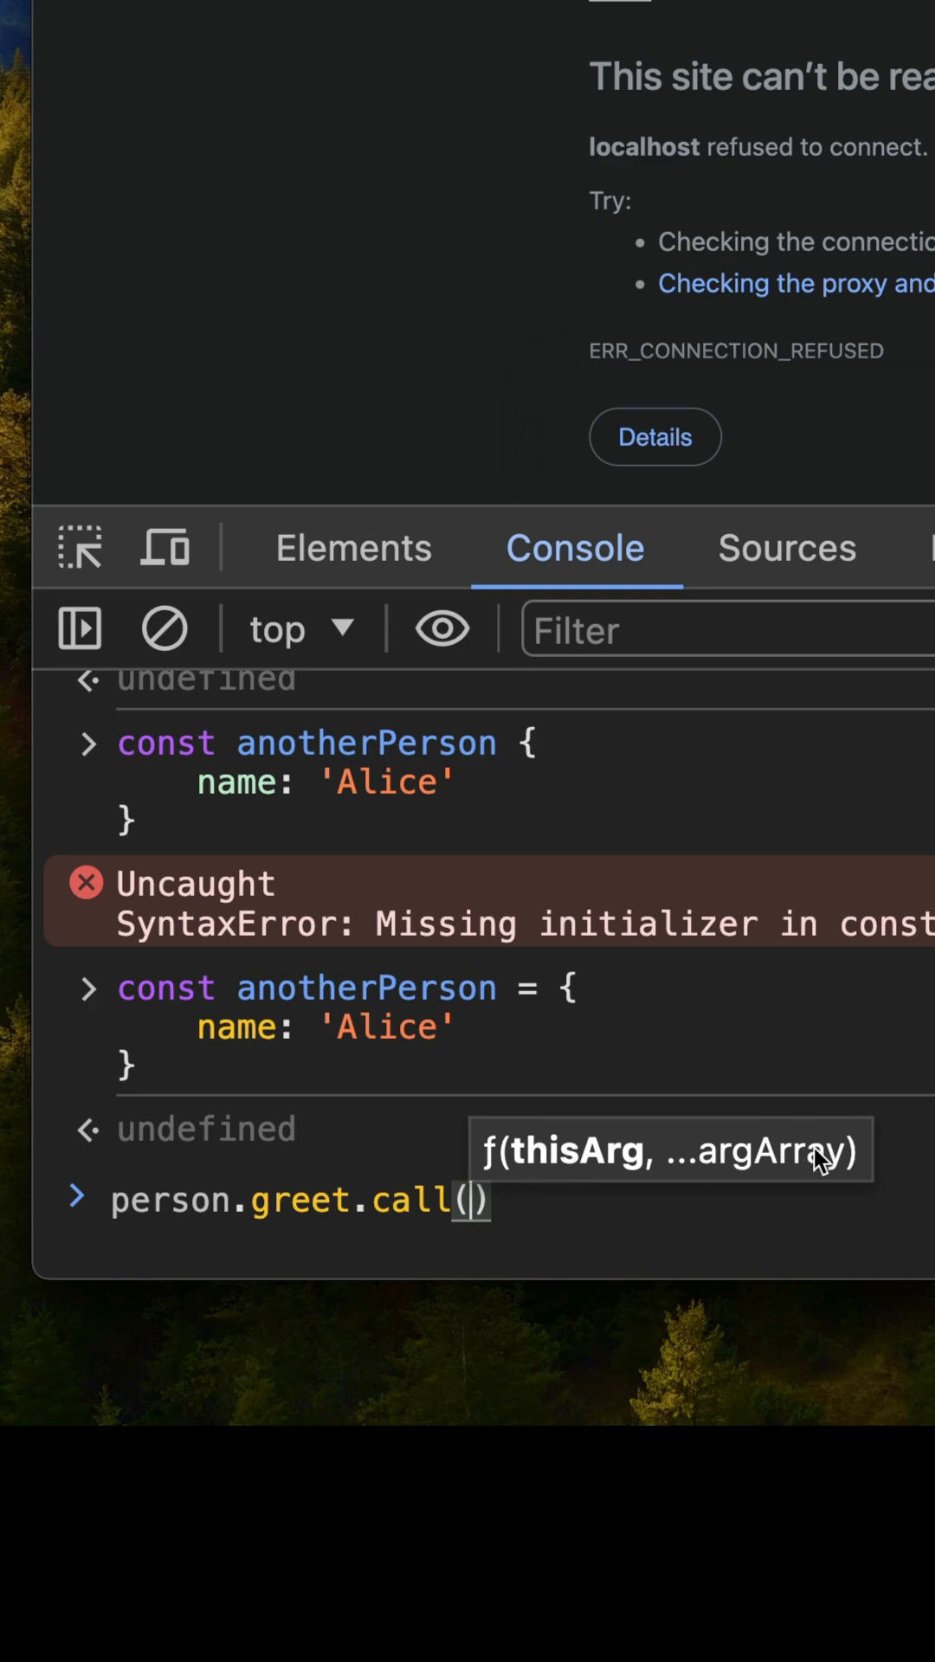
pyautogui.moveTo(455, 1208)
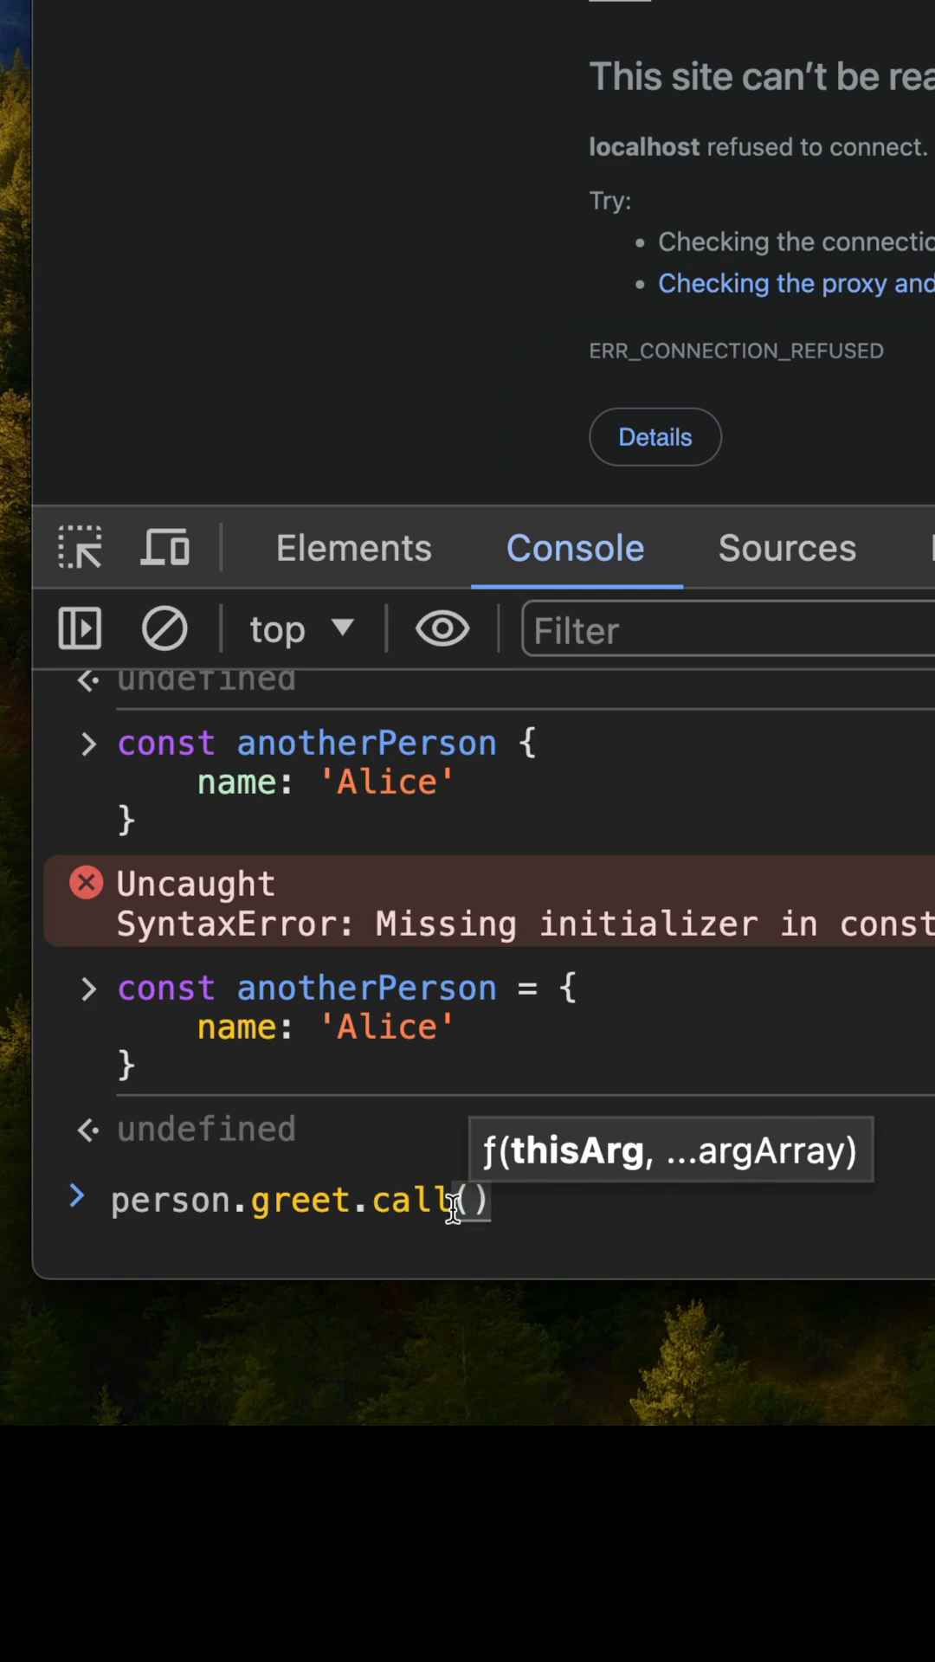
pyautogui.write('anotherPerson')
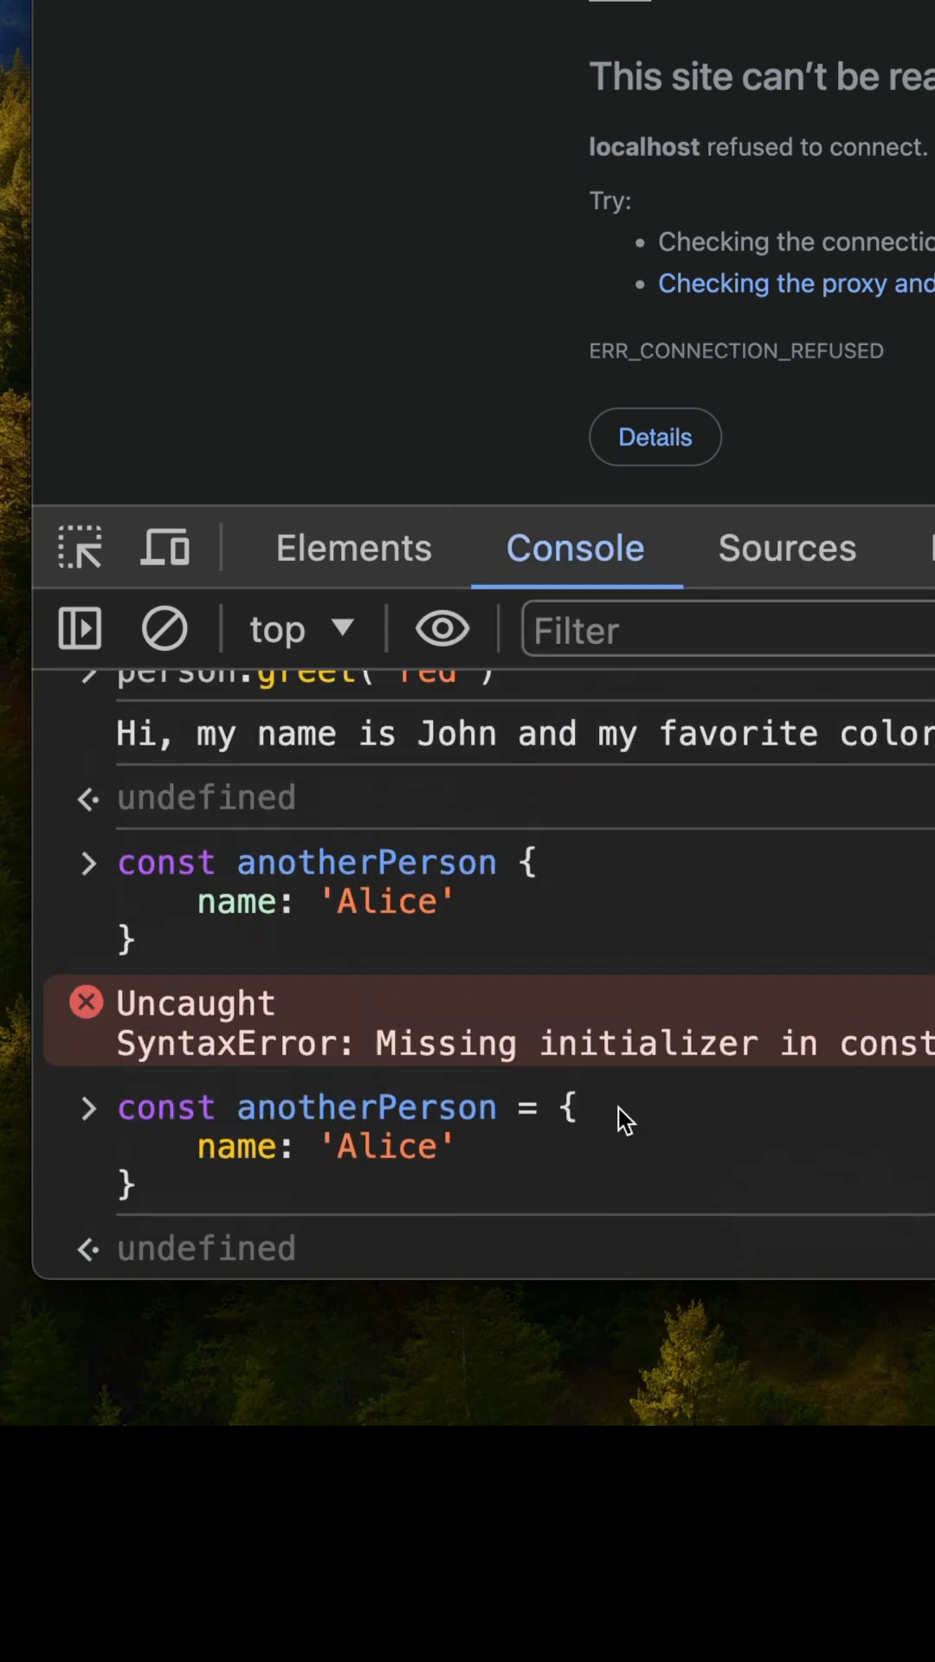
pyautogui.write('person.greet.call(anotherPerson,')
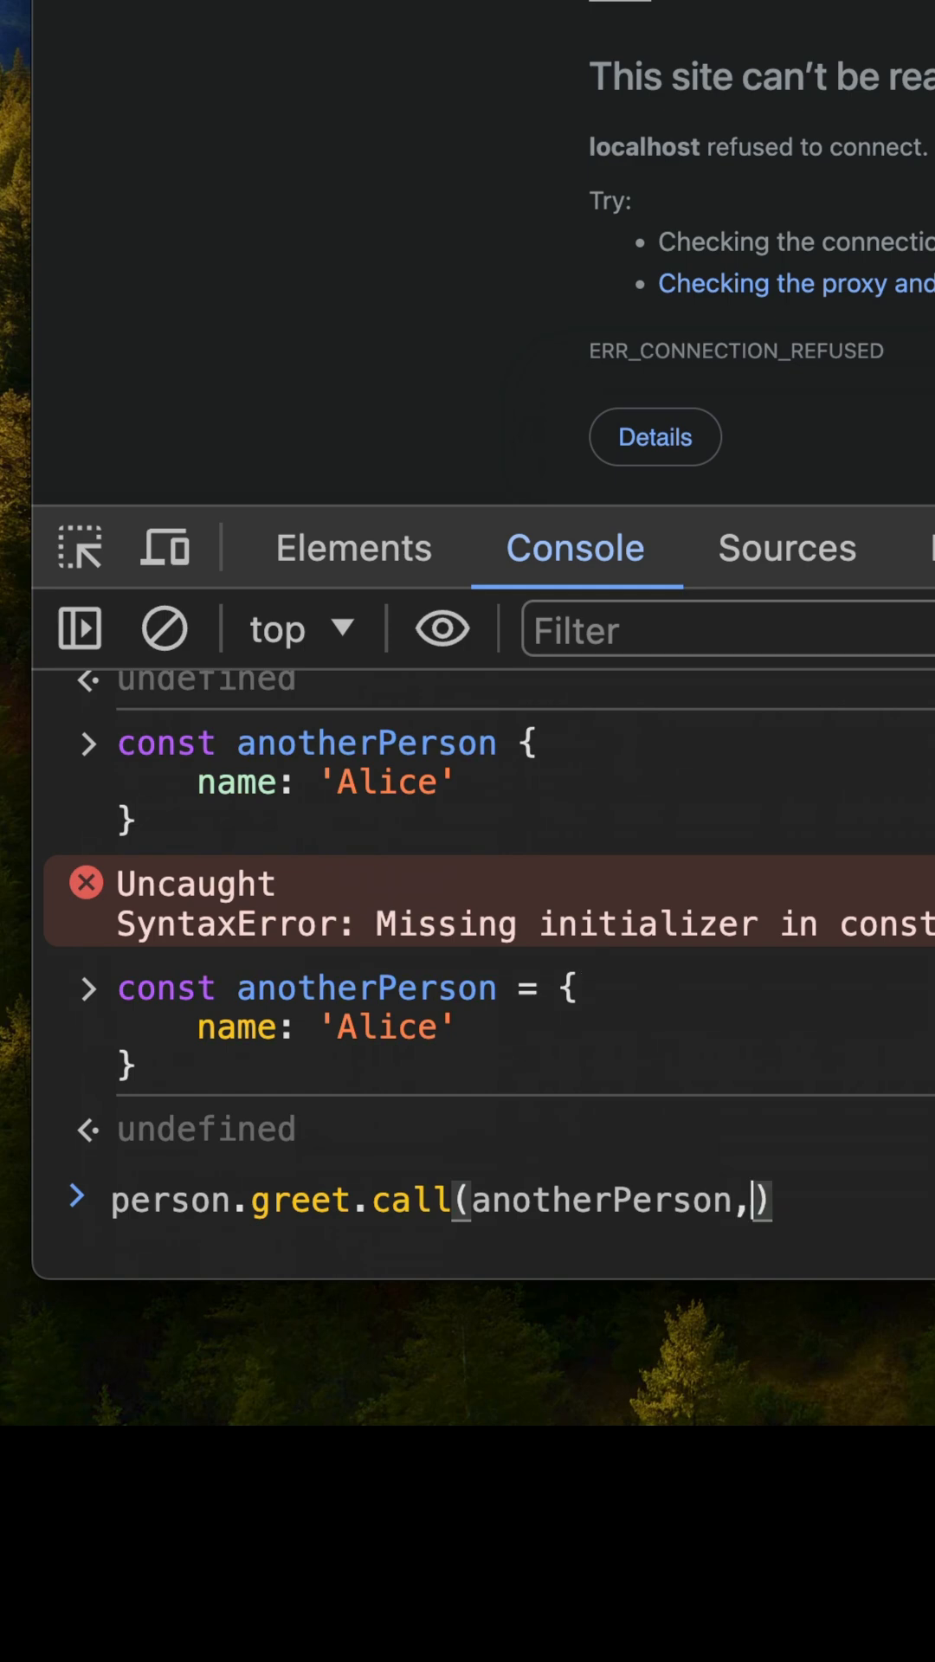
pyautogui.write("'blue')")
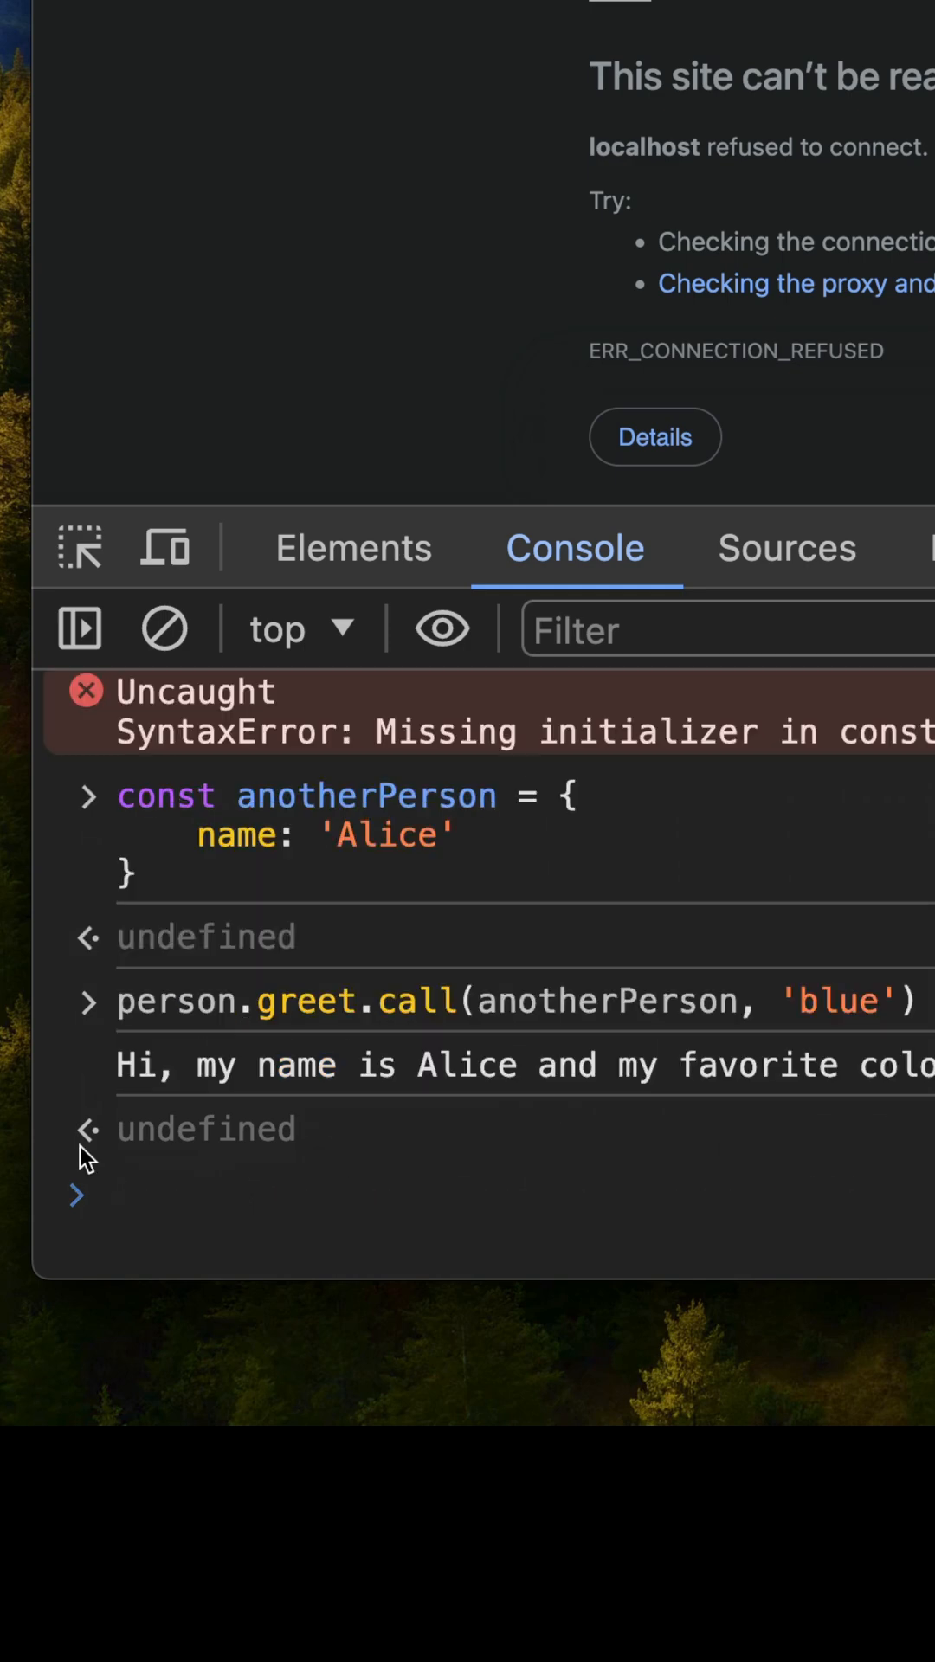